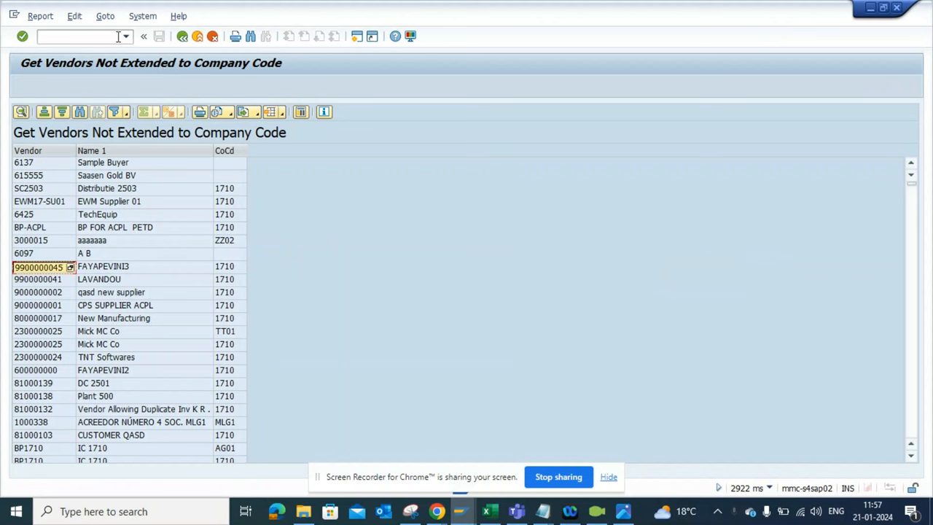
Step: Start transaction SQVI via /nsqvi and enter ZGET_bank as the new QuickView name
{"action": "left_click", "coordinate": [73, 37]}
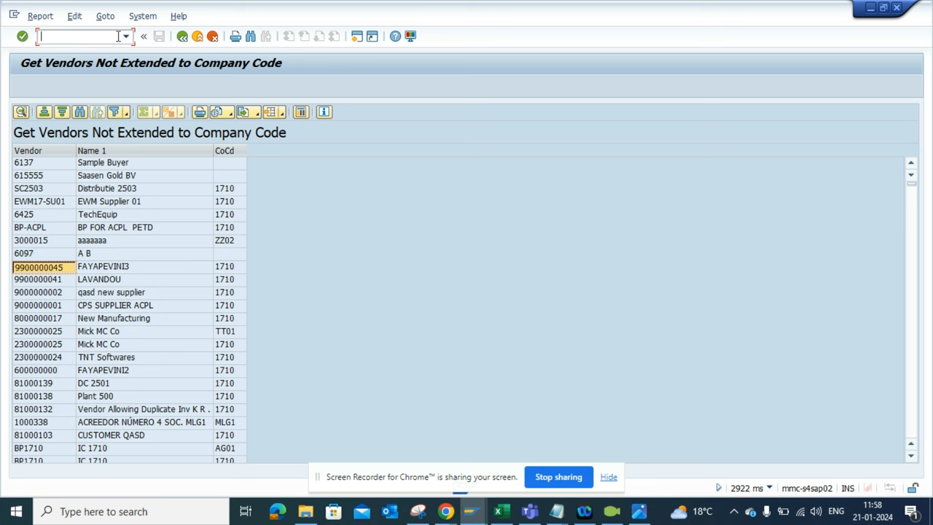
{"action": "type", "text": "/"}
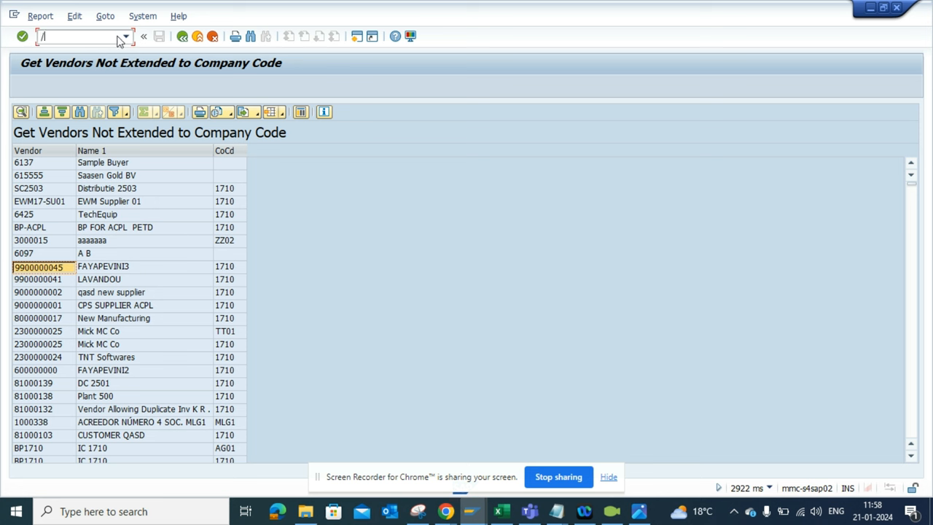
{"action": "type", "text": "nsqvi"}
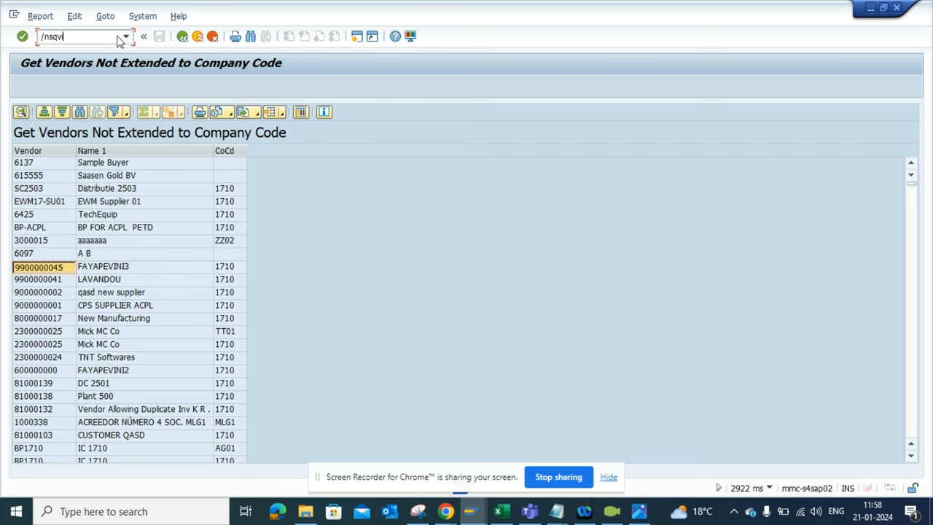
{"action": "key", "text": "Enter"}
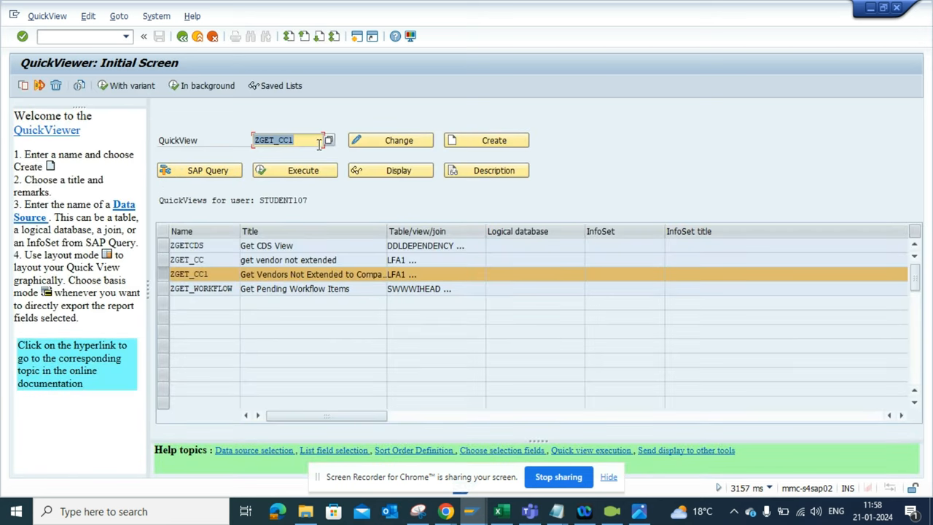
{"action": "type", "text": "ZGET_"}
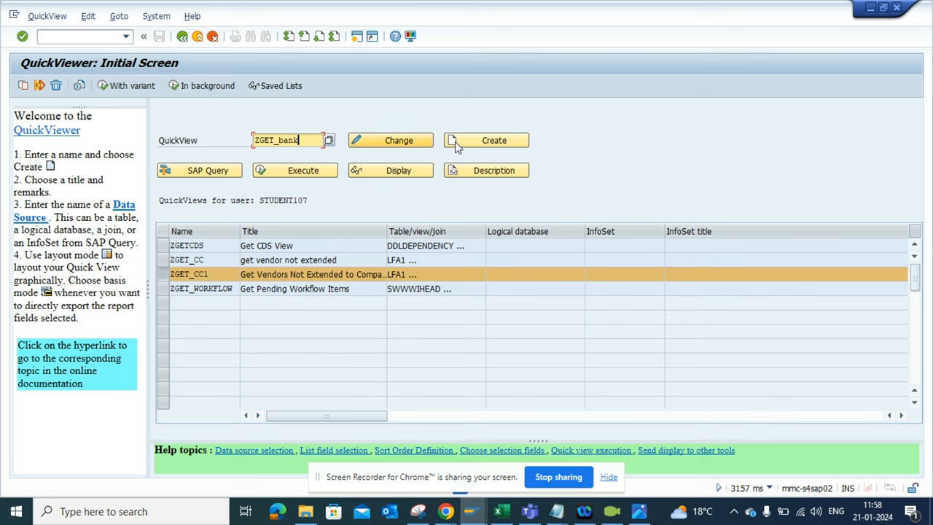
{"action": "left_click", "coordinate": [495, 140]}
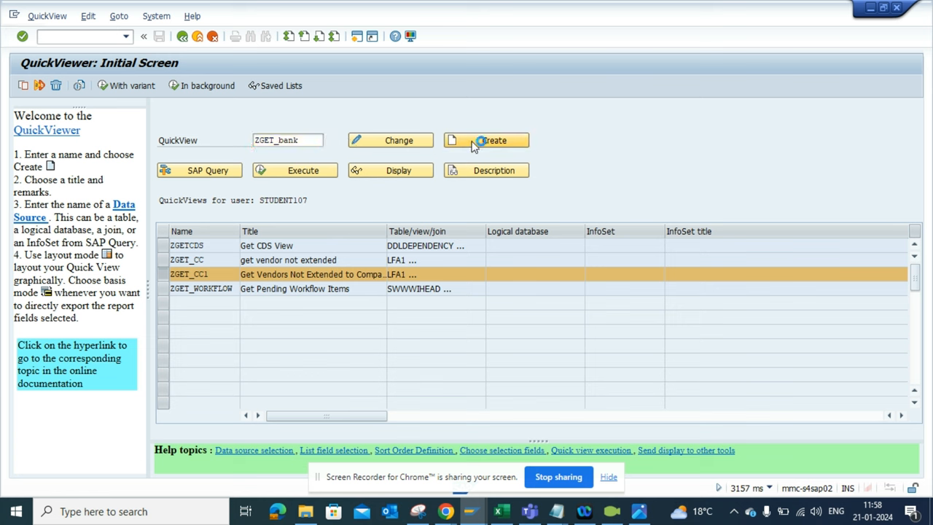
Step: Create ZGET_BANK with title 'Get Vendors that are not having Bank Data'
{"action": "left_click", "coordinate": [485, 140]}
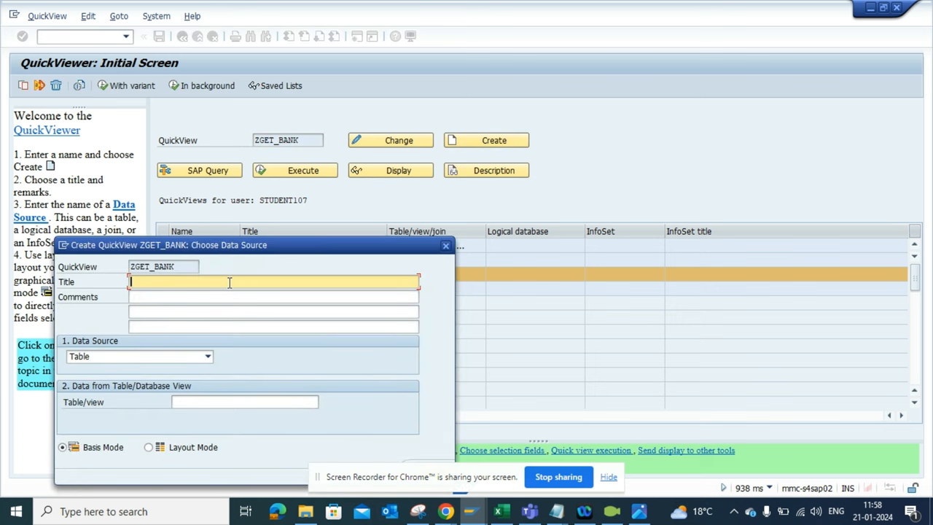
{"action": "type", "text": "Get Vendors that"}
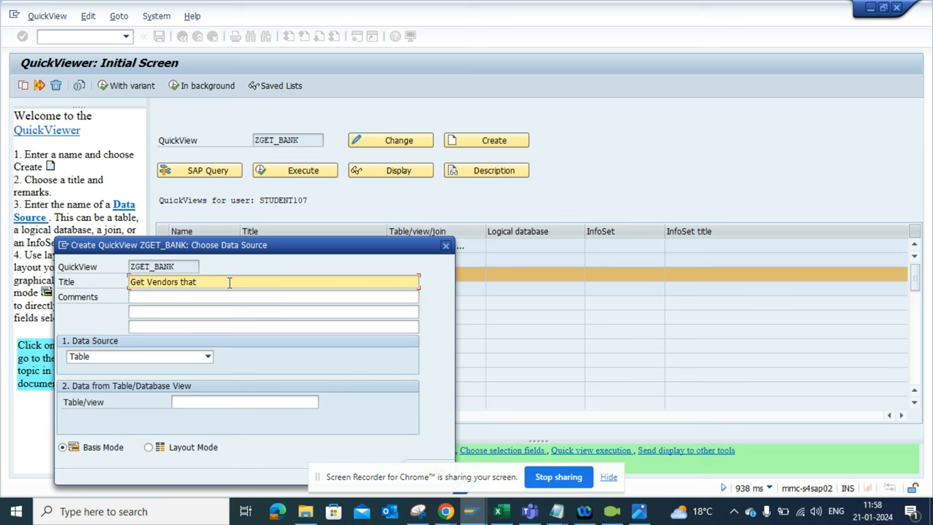
{"action": "type", "text": "are not"}
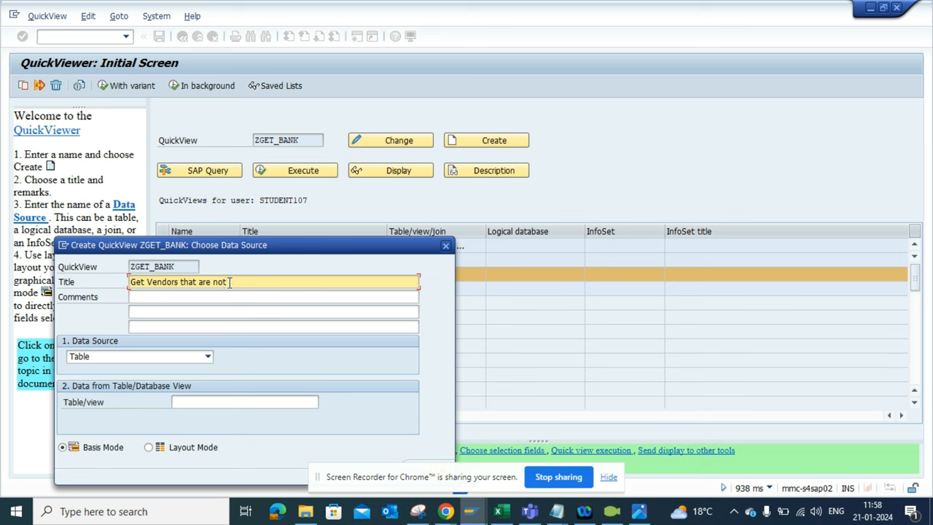
{"action": "type", "text": "having B"}
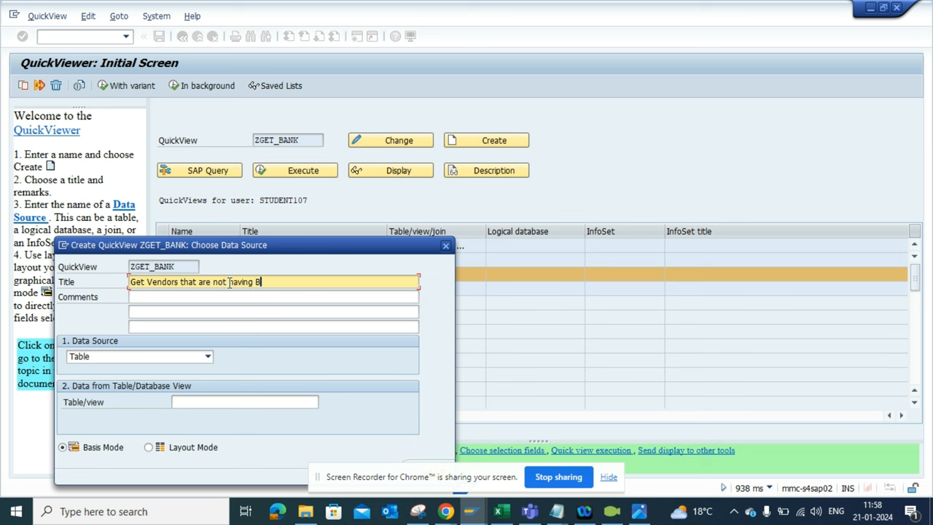
{"action": "type", "text": "ank Data"}
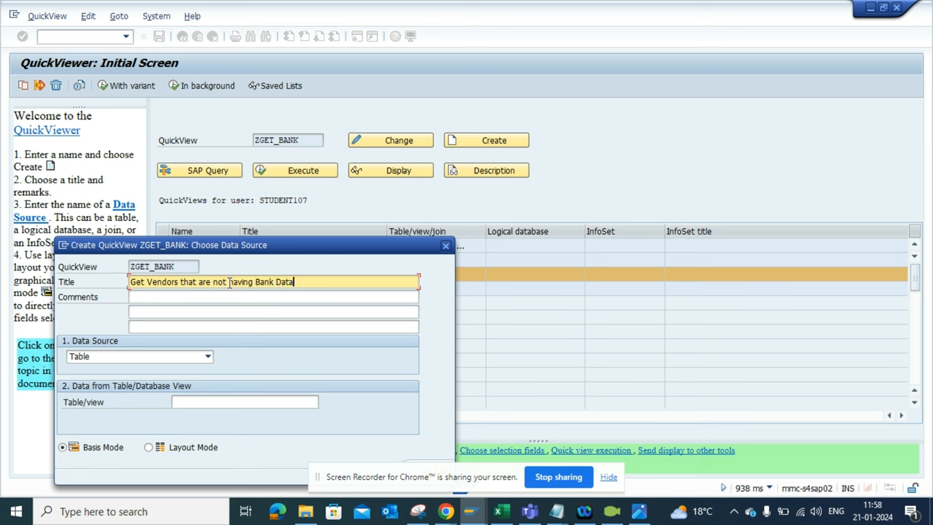
Step: Choose Table join as the data source and confirm the new QuickView
{"action": "left_click", "coordinate": [207, 356]}
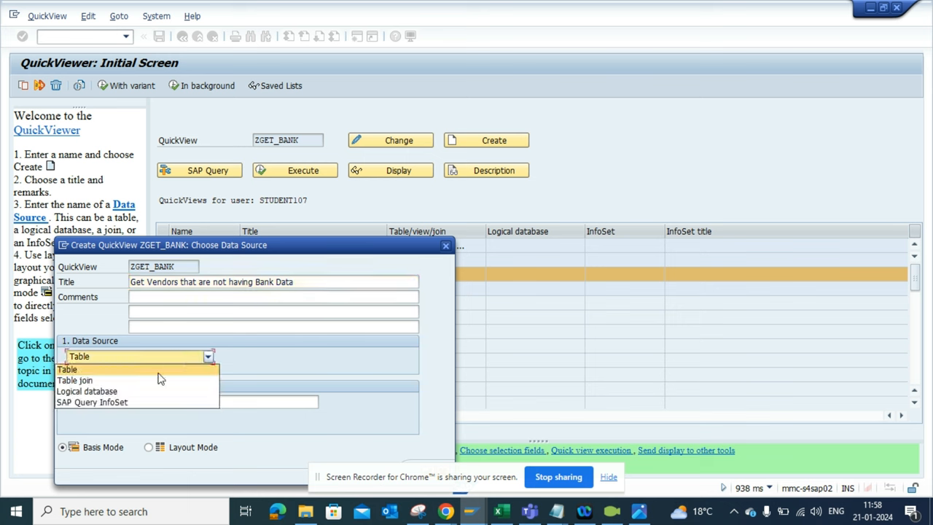
{"action": "left_click", "coordinate": [74, 379]}
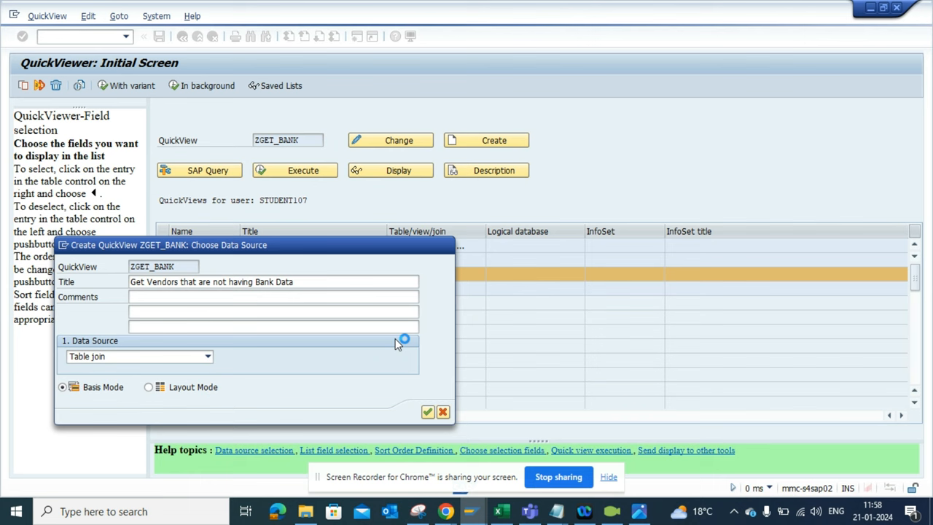
{"action": "mouse_move", "coordinate": [323, 261]}
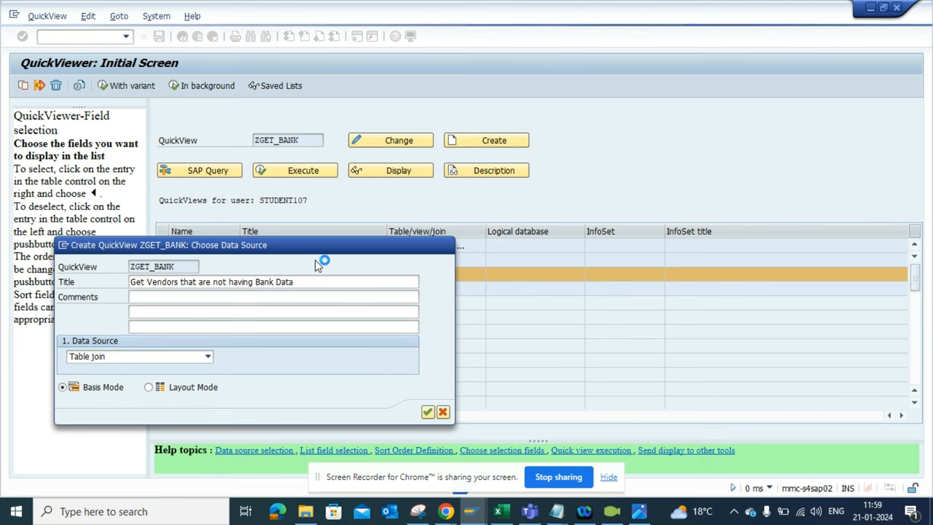
{"action": "left_click", "coordinate": [428, 411]}
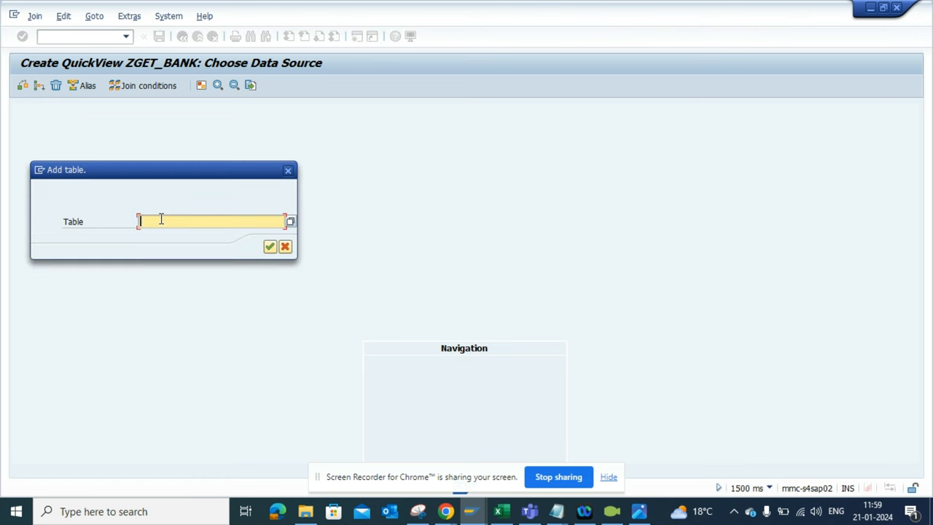
Step: Add table LFA1 to the join
{"action": "type", "text": "lfa1"}
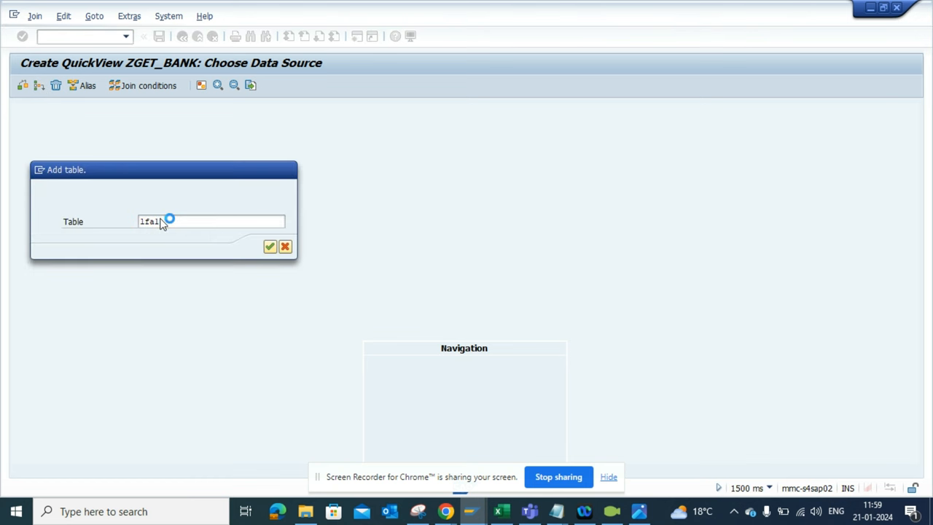
{"action": "left_click", "coordinate": [270, 245]}
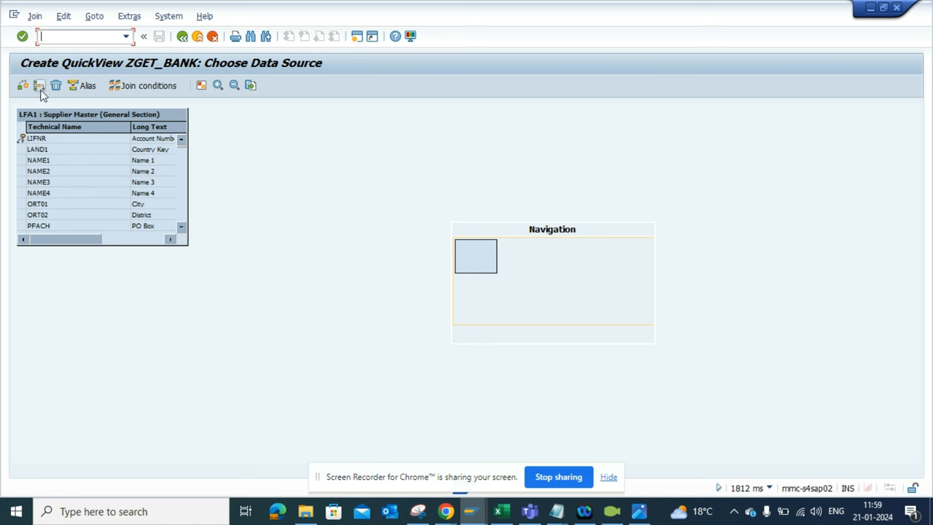
Step: Insert tables LFB1 and LFBK into the join, confirming each Add table dialog
{"action": "left_click", "coordinate": [23, 85]}
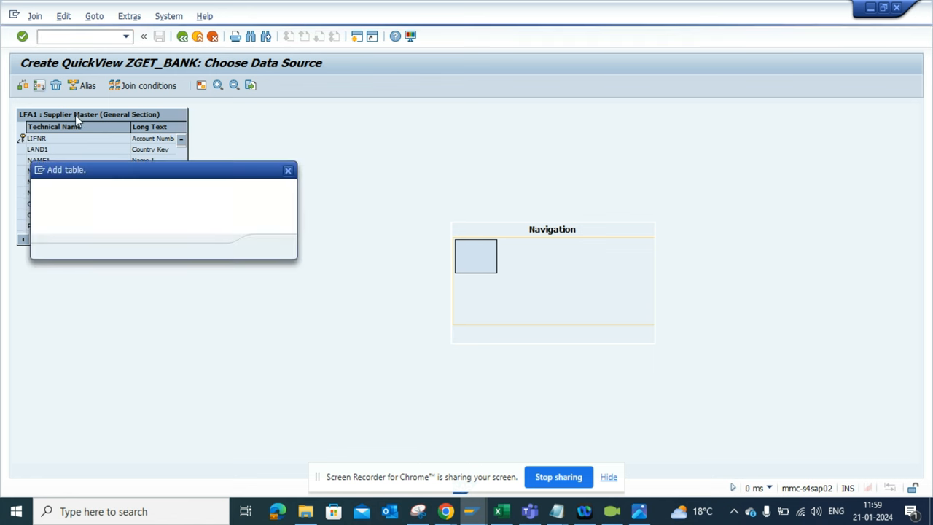
{"action": "type", "text": "1"}
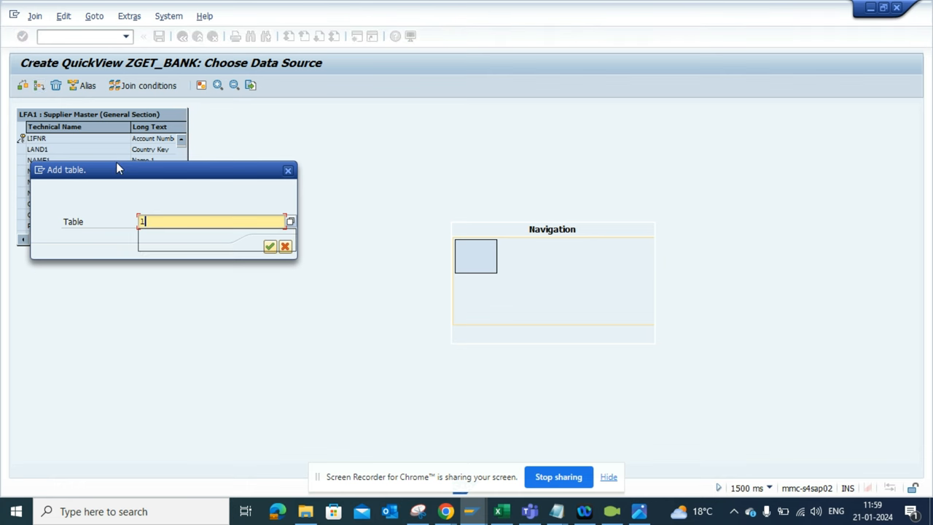
{"action": "type", "text": "fb1"}
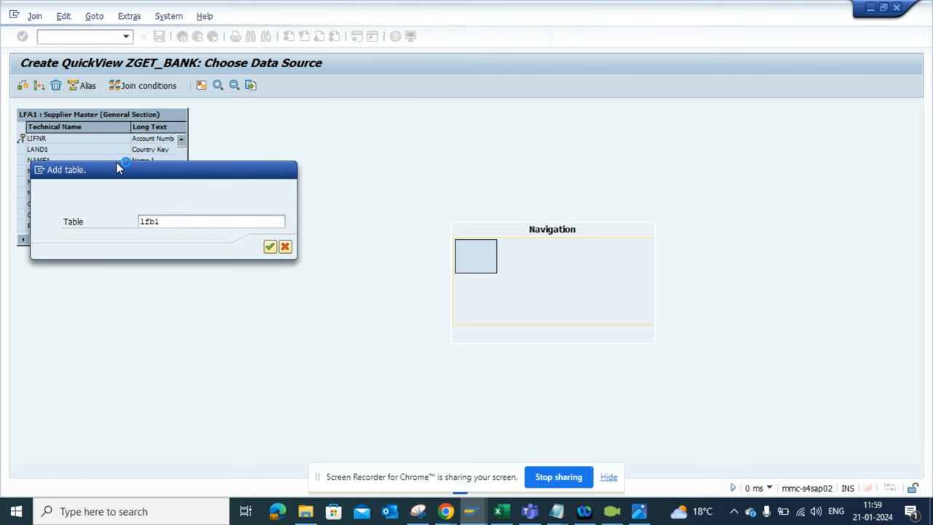
{"action": "left_click", "coordinate": [270, 244]}
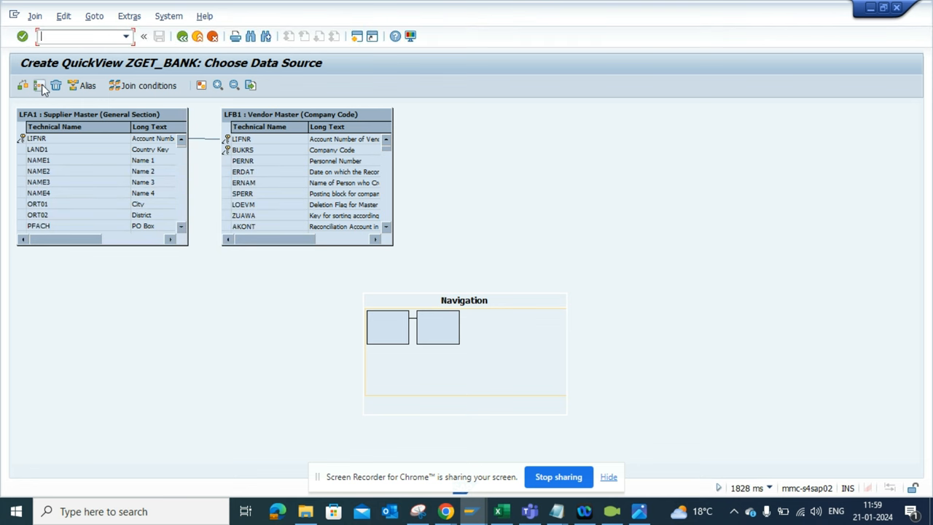
{"action": "left_click", "coordinate": [39, 84]}
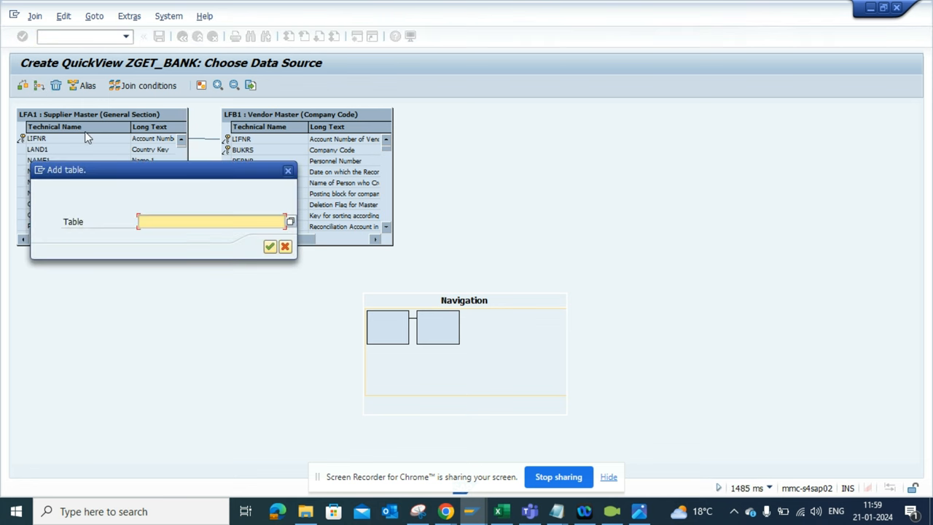
{"action": "type", "text": "l"}
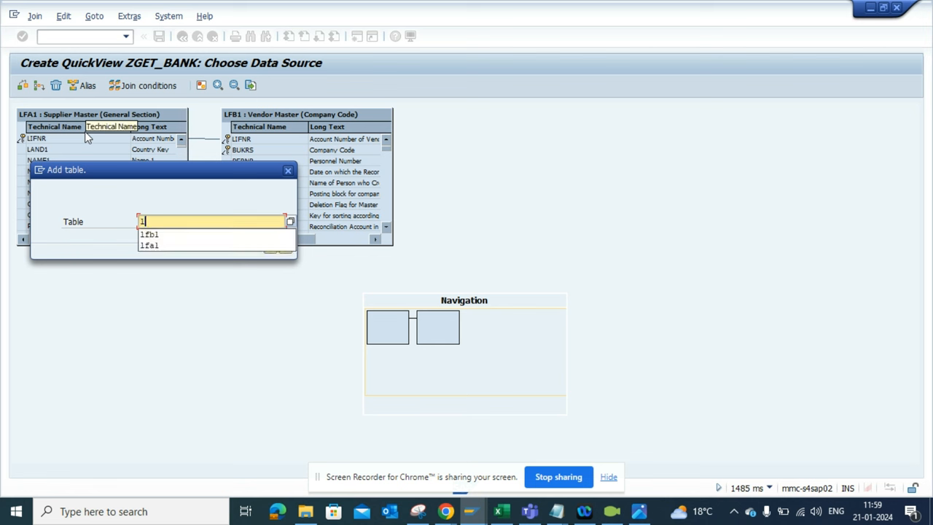
{"action": "type", "text": "fbk"}
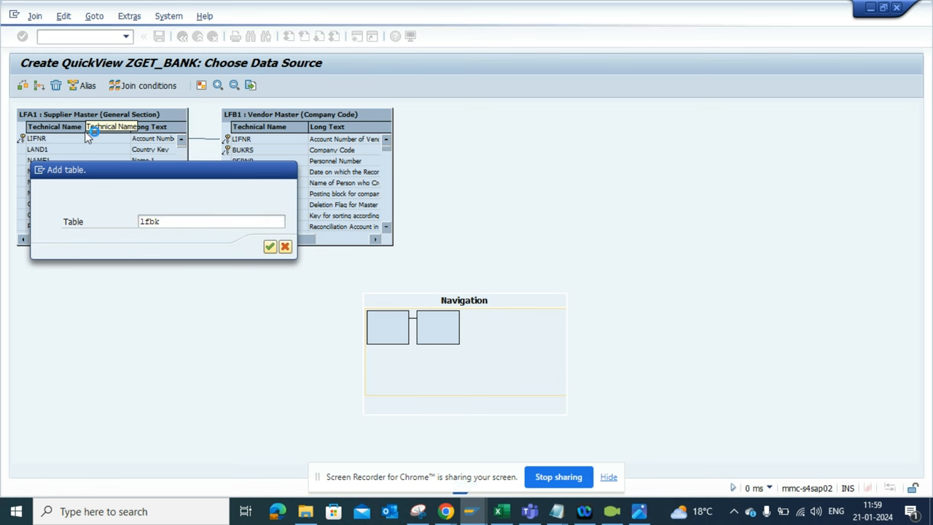
{"action": "left_click", "coordinate": [269, 245]}
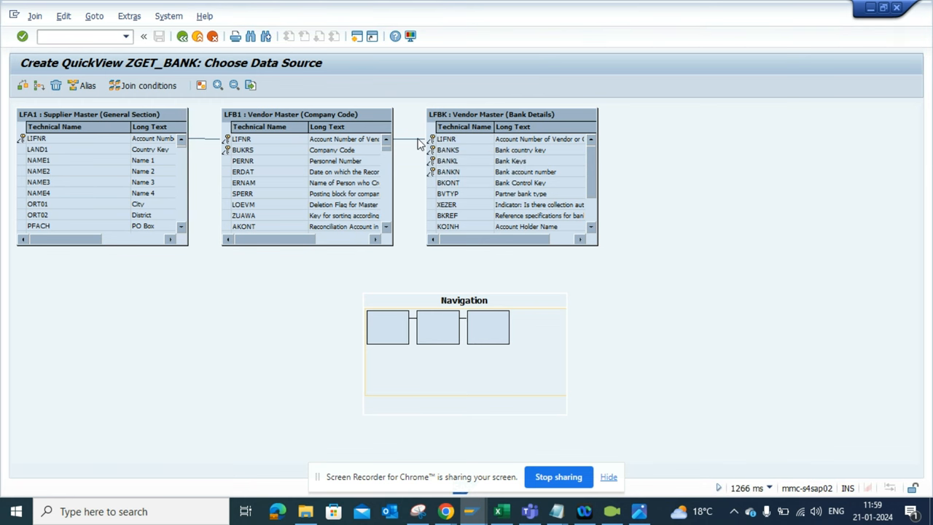
Step: Set the LFB1–LFBK bank details link to a left outer join
{"action": "left_click_drag", "start_coordinate": [388, 138], "coordinate": [426, 139]}
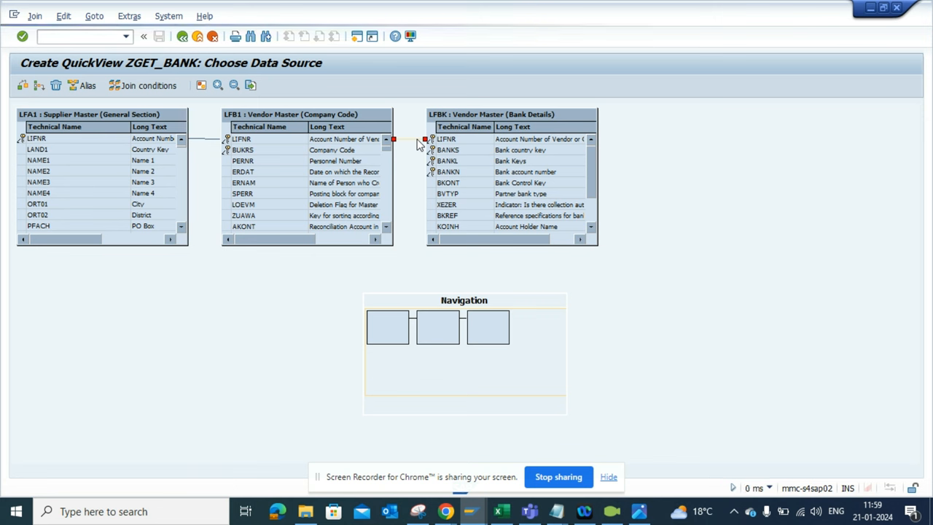
{"action": "right_click", "coordinate": [408, 139]}
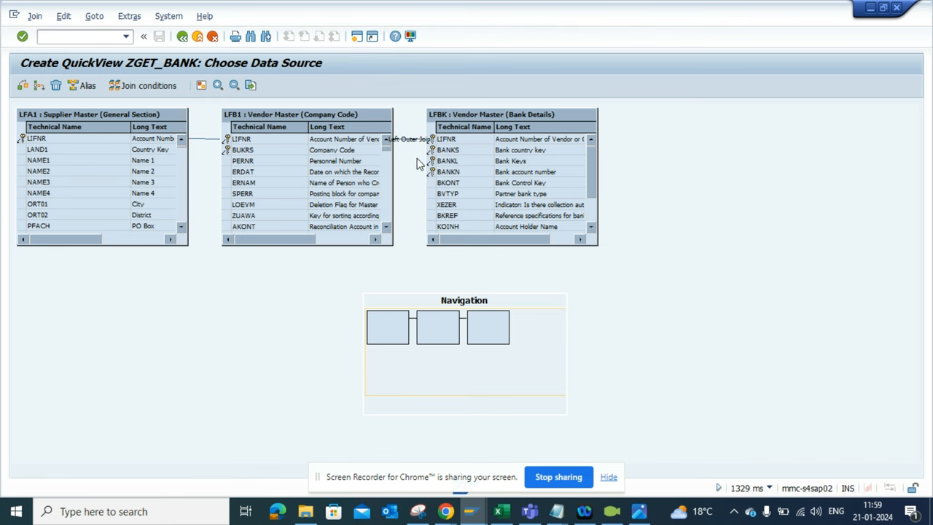
{"action": "mouse_move", "coordinate": [385, 167]}
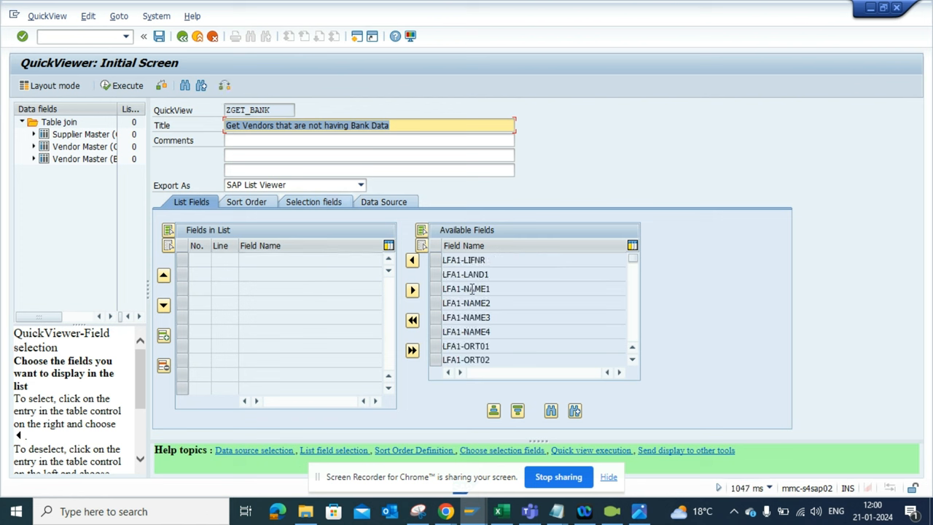
Step: Add vendor number LFA1-LIFNR and company code LFB1-BUKRS to the output list
{"action": "left_click", "coordinate": [464, 259]}
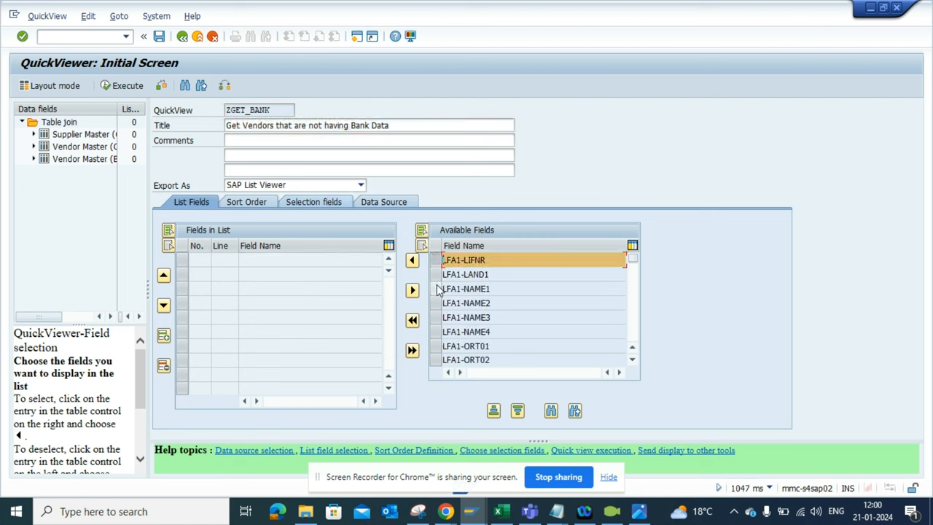
{"action": "left_click", "coordinate": [465, 289]}
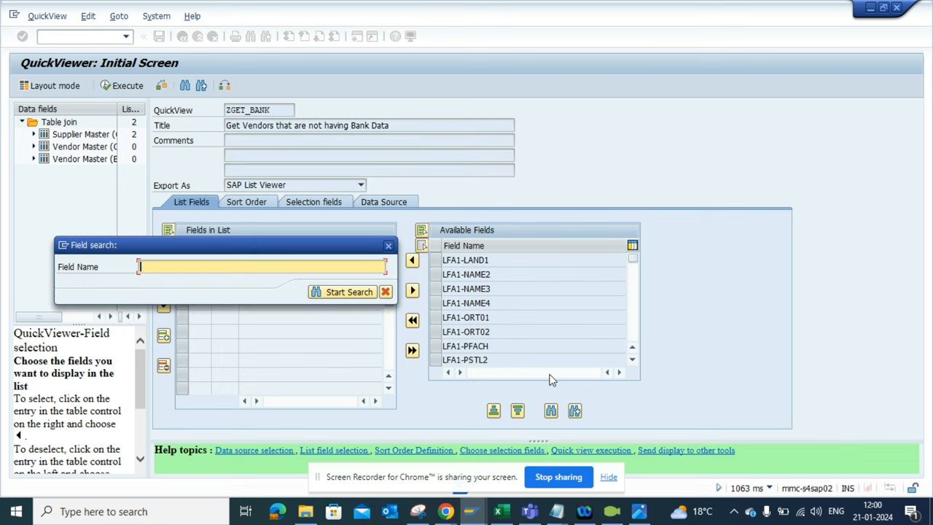
{"action": "type", "text": "bukrs"}
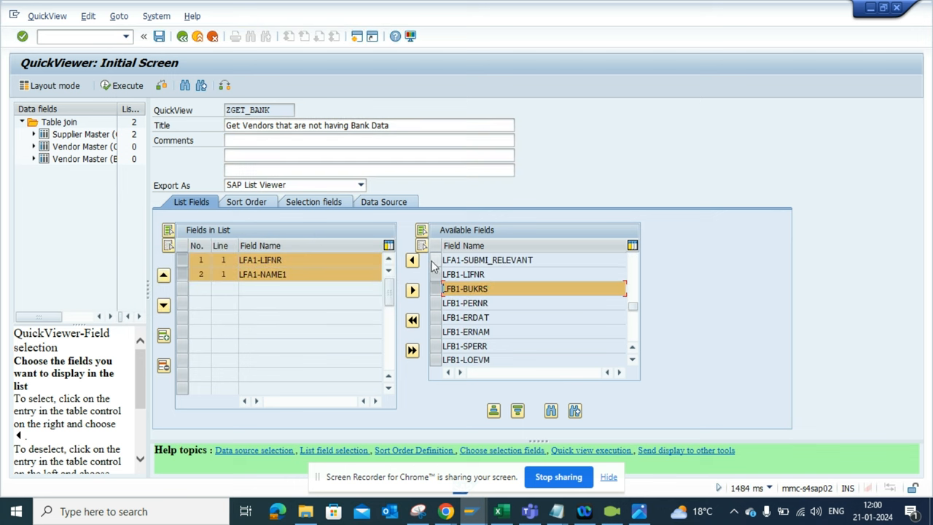
{"action": "left_click", "coordinate": [411, 259]}
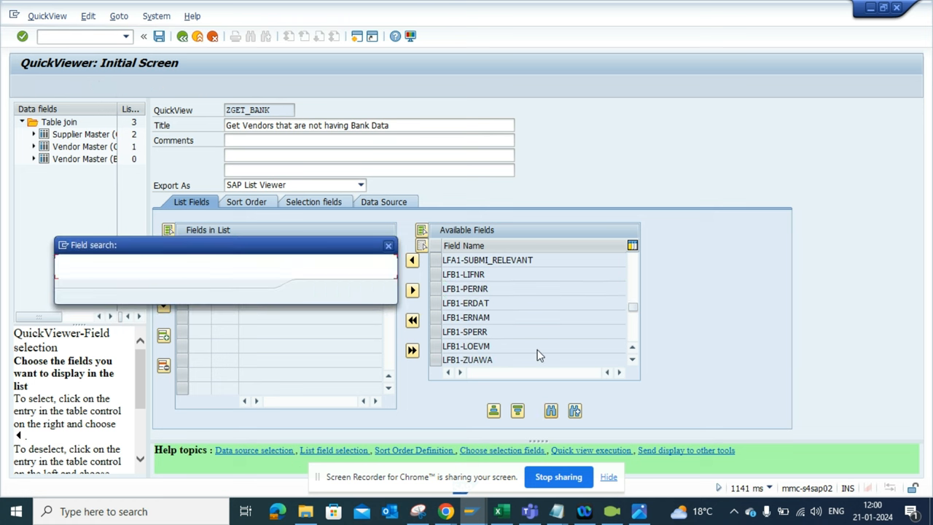
Step: Add LFB1-ZWELS, ZTERM and bank fields LFBK-BANKS, BANKL, BANKN to the output list
{"action": "type", "text": "zw"}
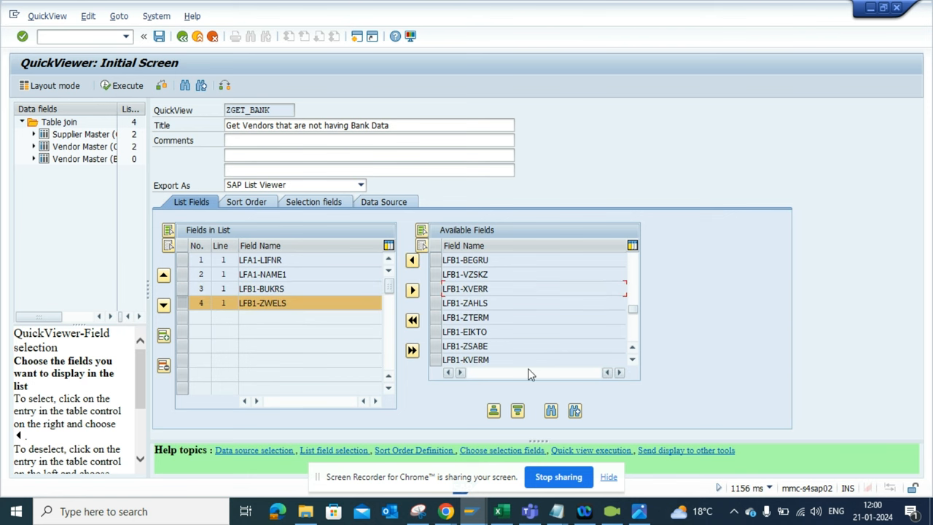
{"action": "left_click", "coordinate": [465, 318]}
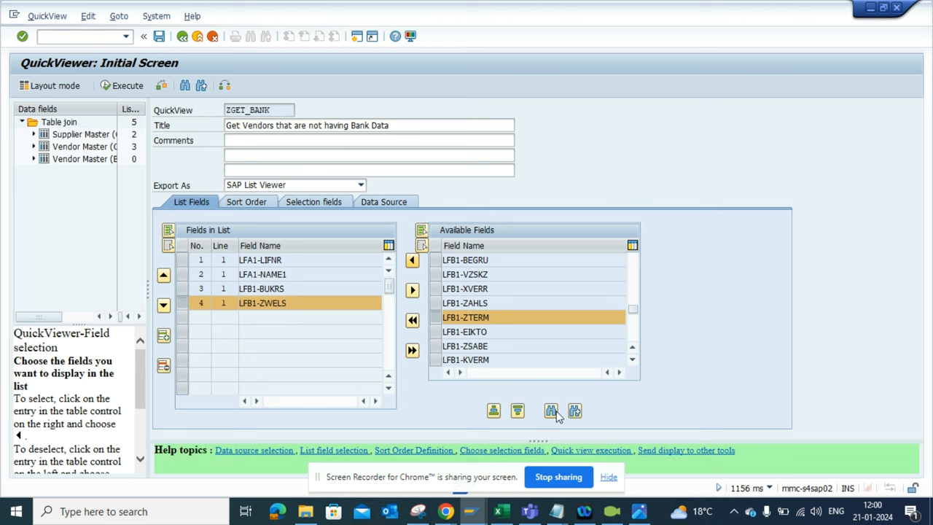
{"action": "left_click", "coordinate": [412, 289]}
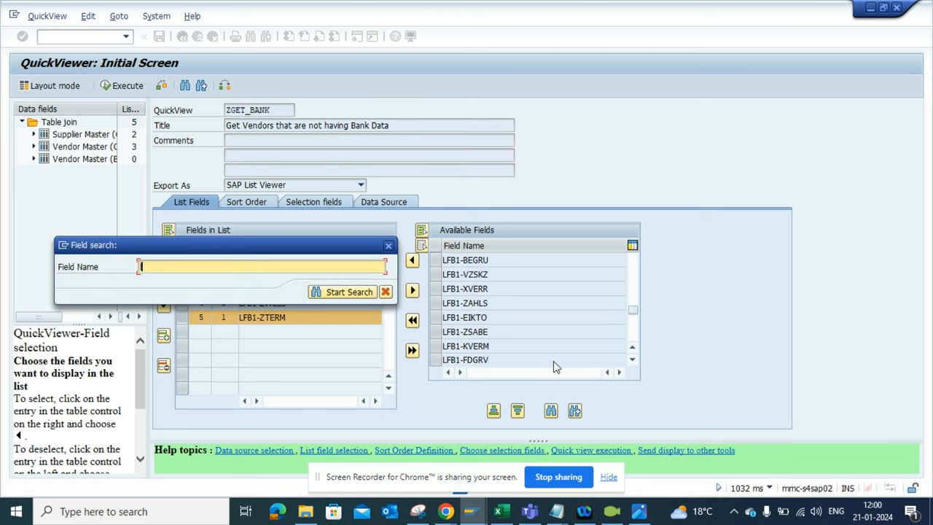
{"action": "type", "text": "lfbk"}
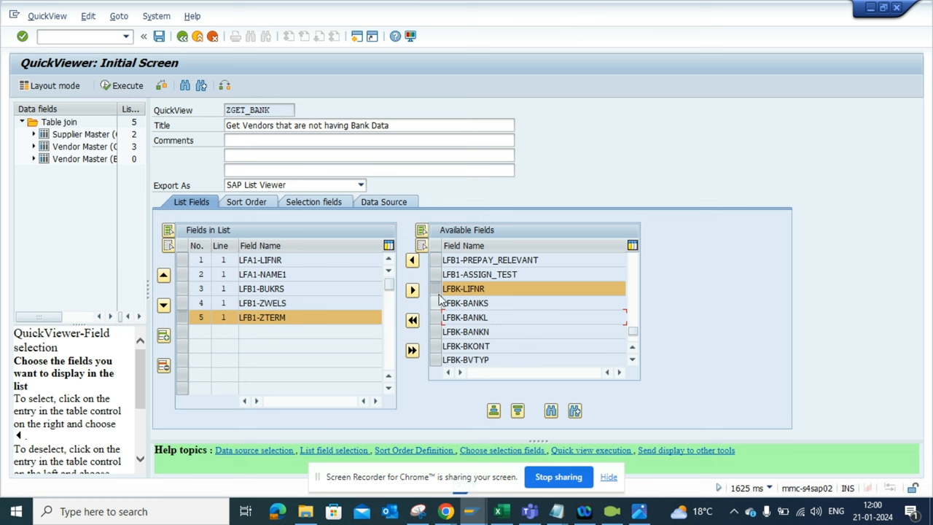
{"action": "left_click", "coordinate": [465, 302]}
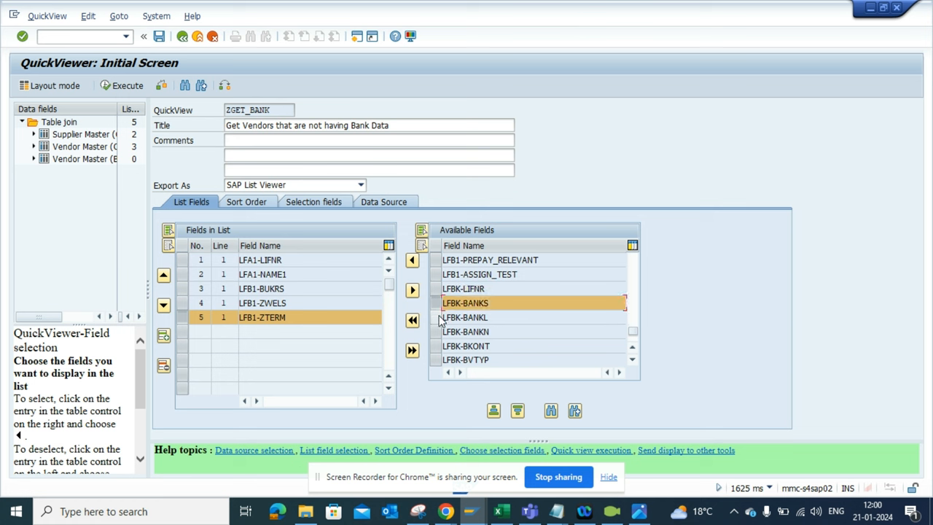
{"action": "left_click", "coordinate": [465, 333]}
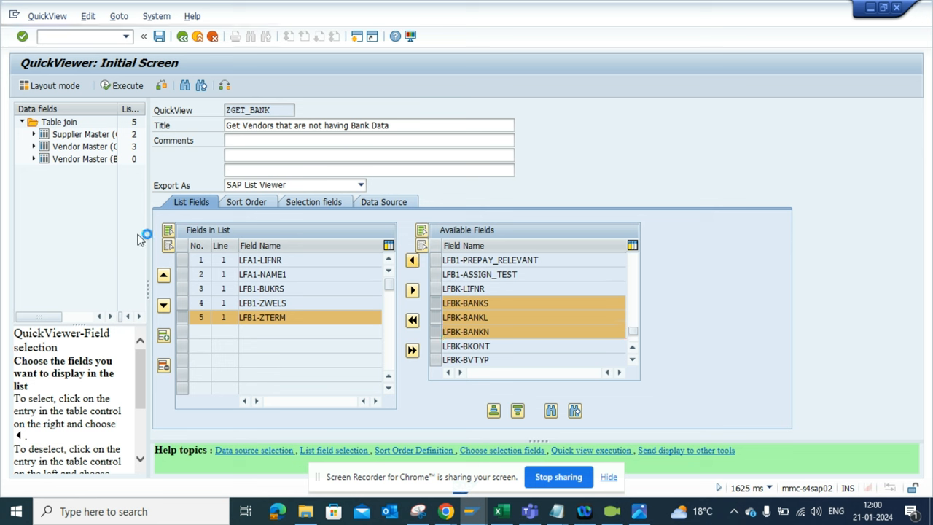
{"action": "left_click", "coordinate": [411, 290]}
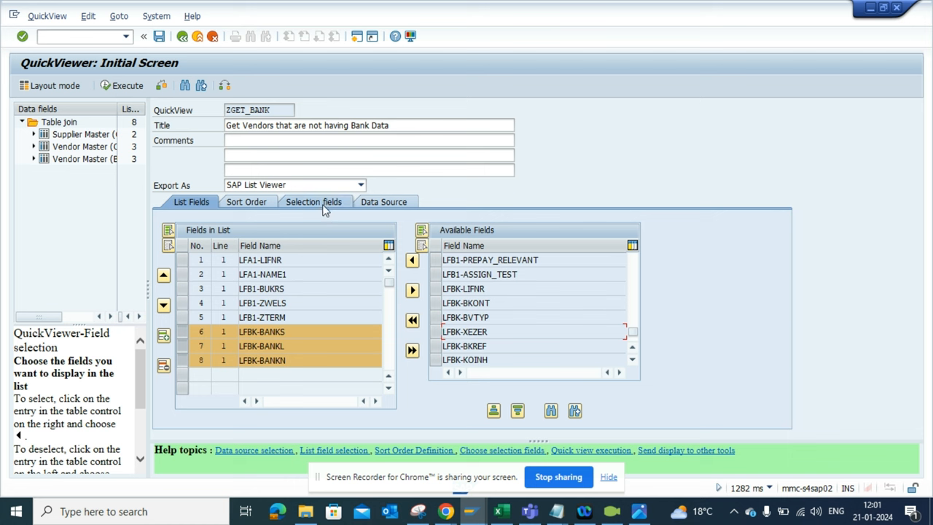
Step: Make LFA1-LIFNR and LFB1-ZWELS the report's selection fields
{"action": "left_click", "coordinate": [312, 201]}
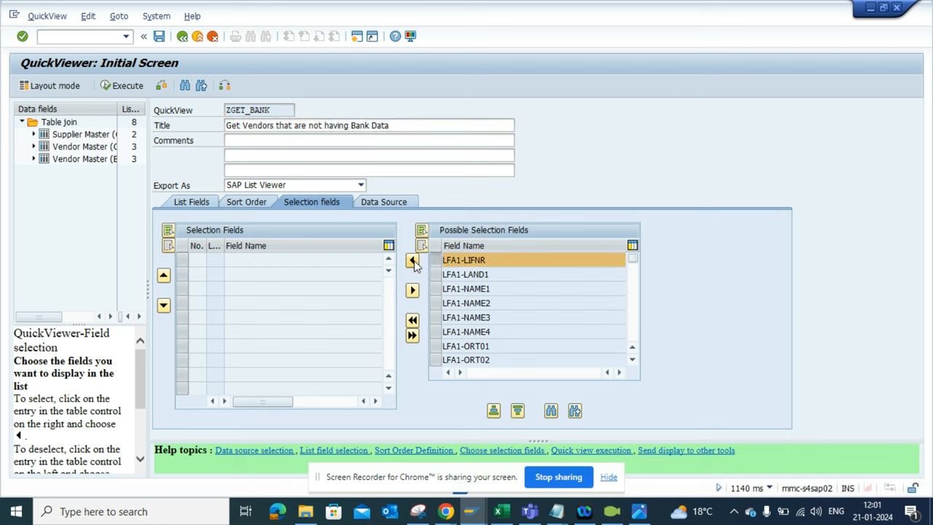
{"action": "left_click", "coordinate": [411, 259]}
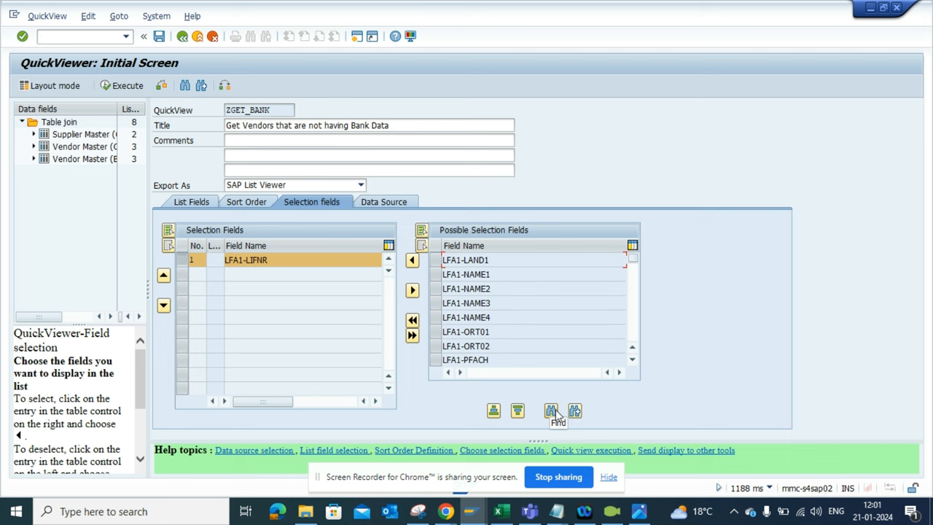
{"action": "left_click", "coordinate": [551, 411]}
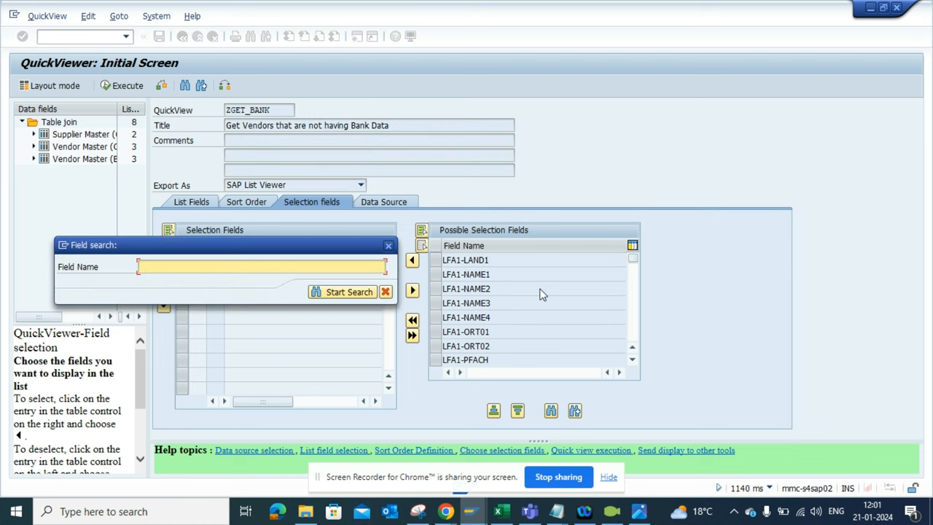
{"action": "type", "text": "zwels"}
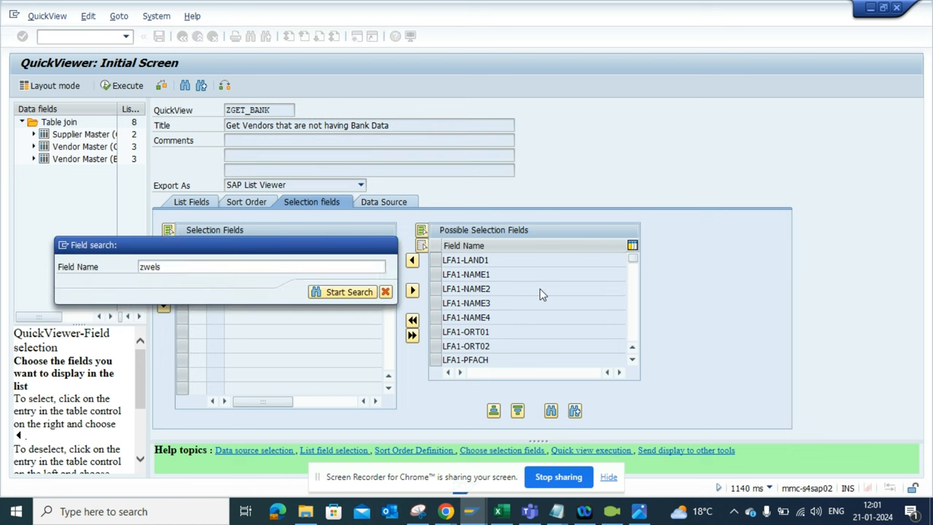
{"action": "left_click", "coordinate": [348, 291]}
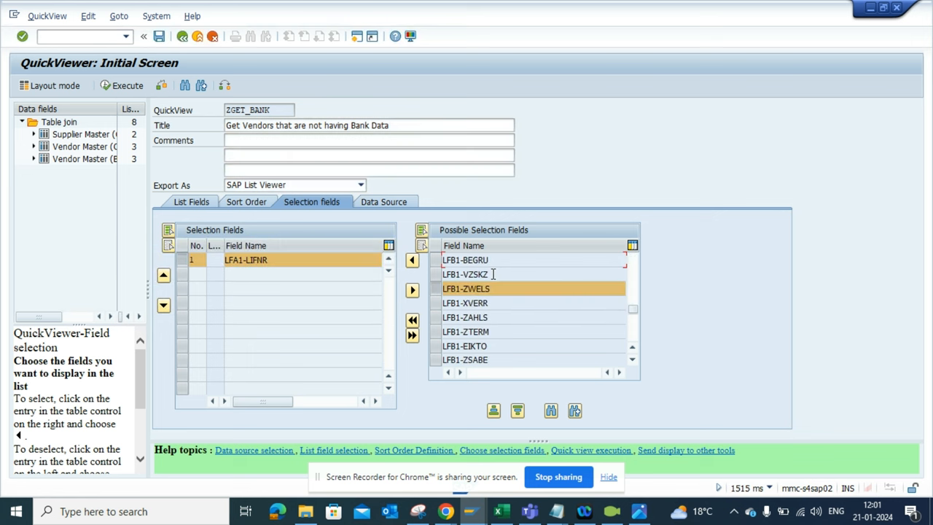
{"action": "left_click", "coordinate": [411, 260]}
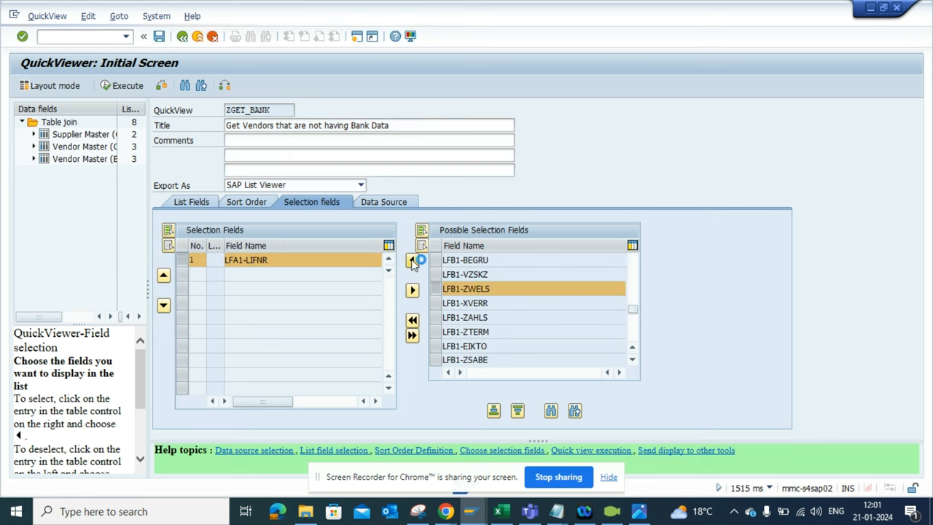
{"action": "left_click", "coordinate": [412, 259]}
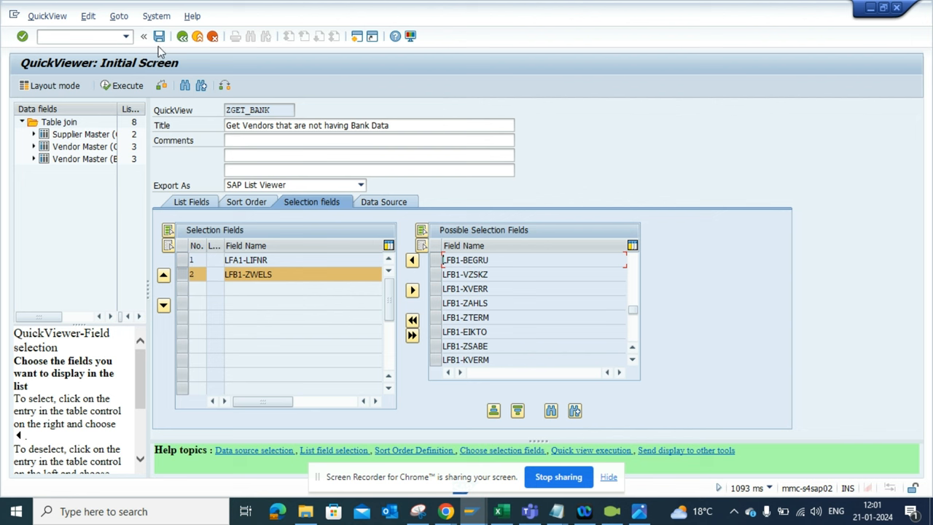
Step: Save the QuickView, dismiss the generation log and execute to reach the selection screen
{"action": "left_click", "coordinate": [127, 85]}
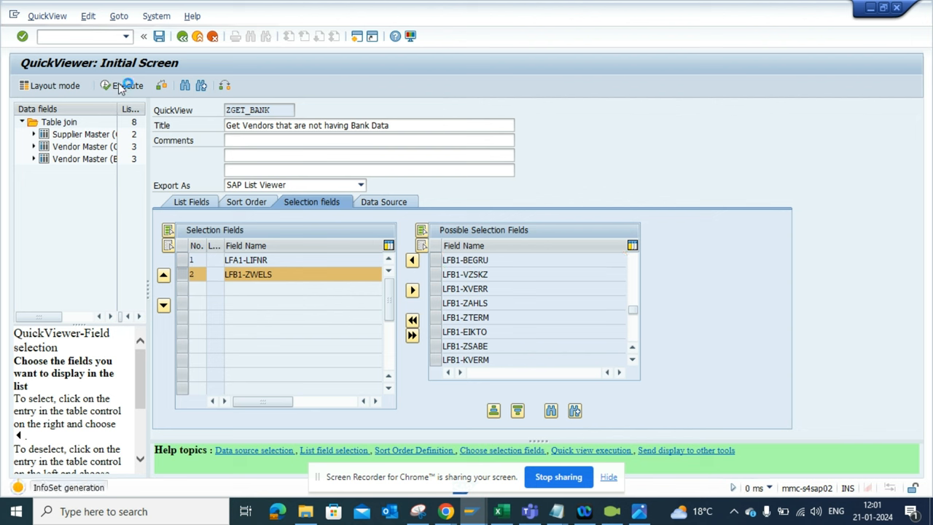
{"action": "left_click", "coordinate": [123, 85]}
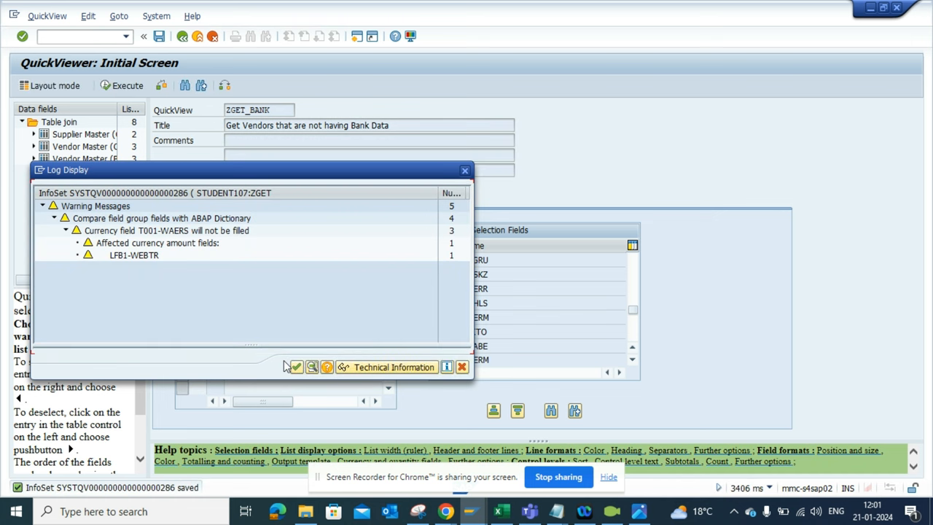
{"action": "left_click", "coordinate": [296, 368]}
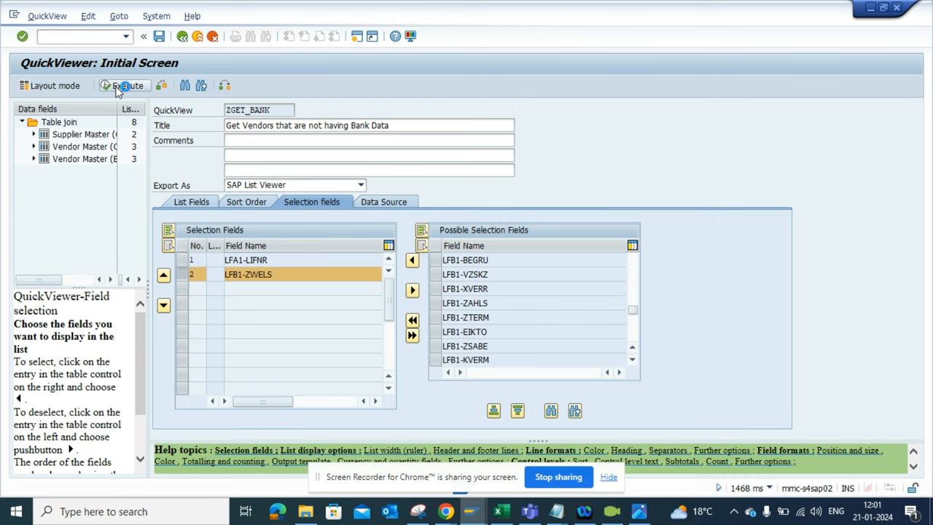
{"action": "left_click", "coordinate": [129, 84]}
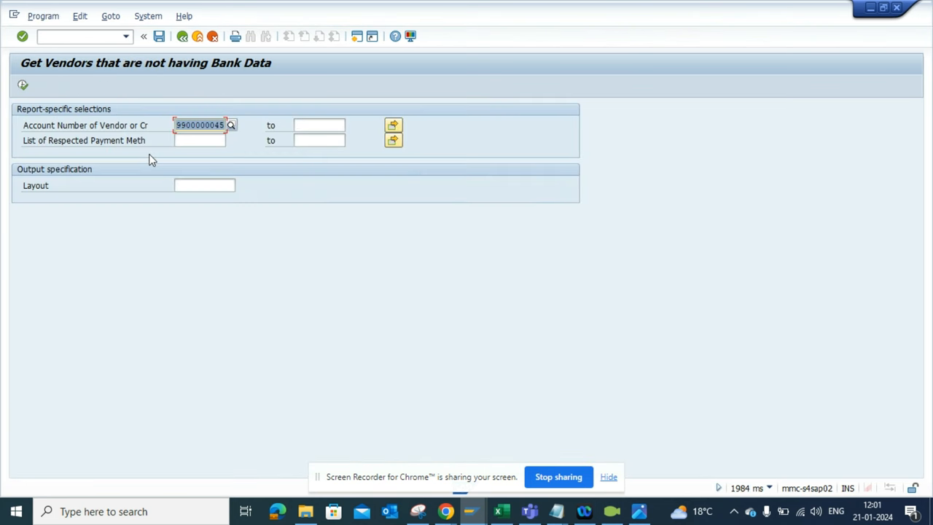
Step: Leave the vendor number empty and restrict the selection to payment method T
{"action": "left_click", "coordinate": [200, 140]}
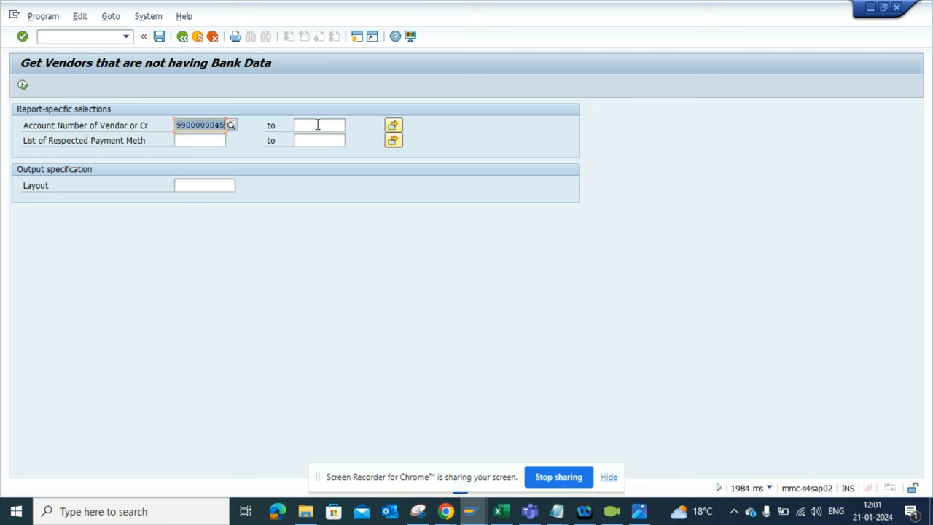
{"action": "left_click", "coordinate": [200, 140]}
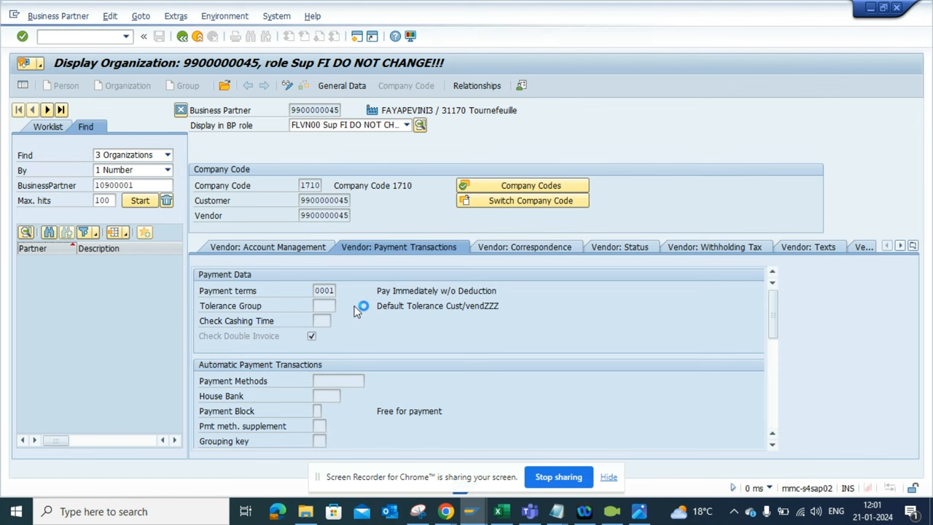
{"action": "left_click", "coordinate": [338, 380]}
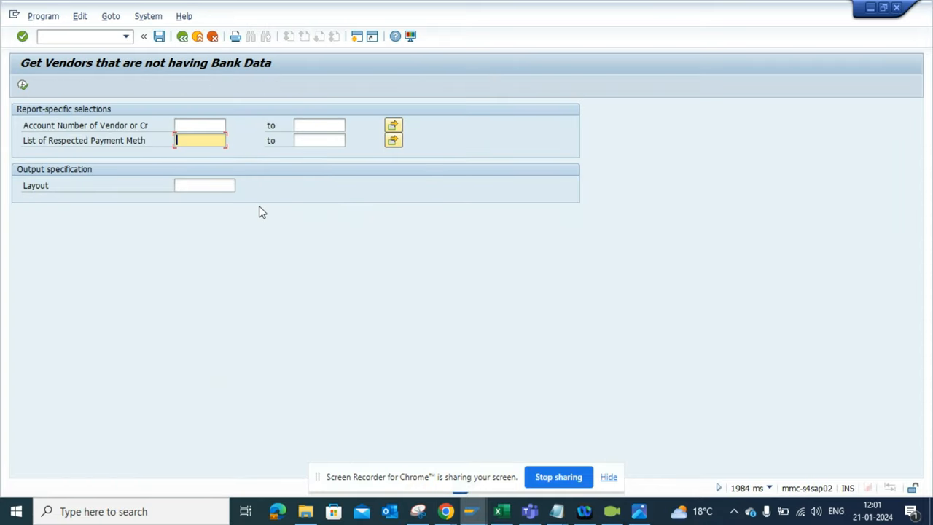
{"action": "type", "text": "1"}
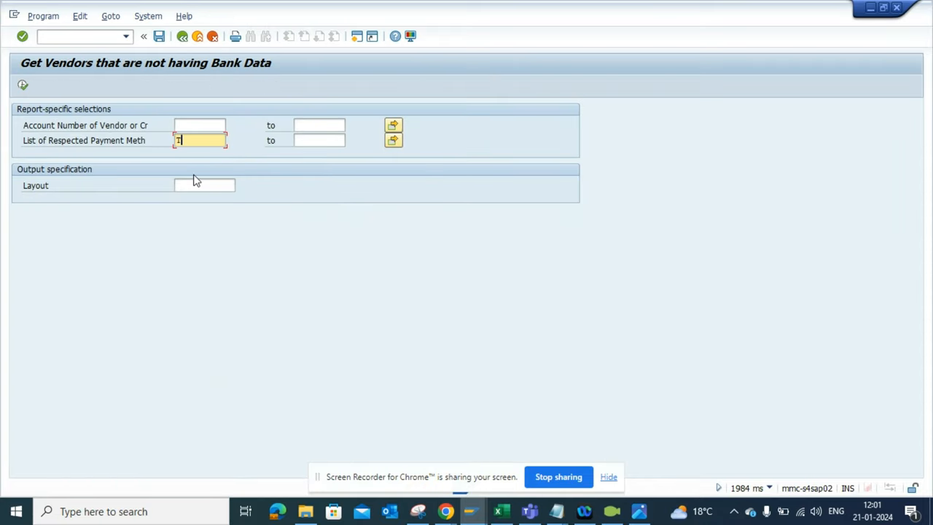
{"action": "left_click", "coordinate": [23, 84]}
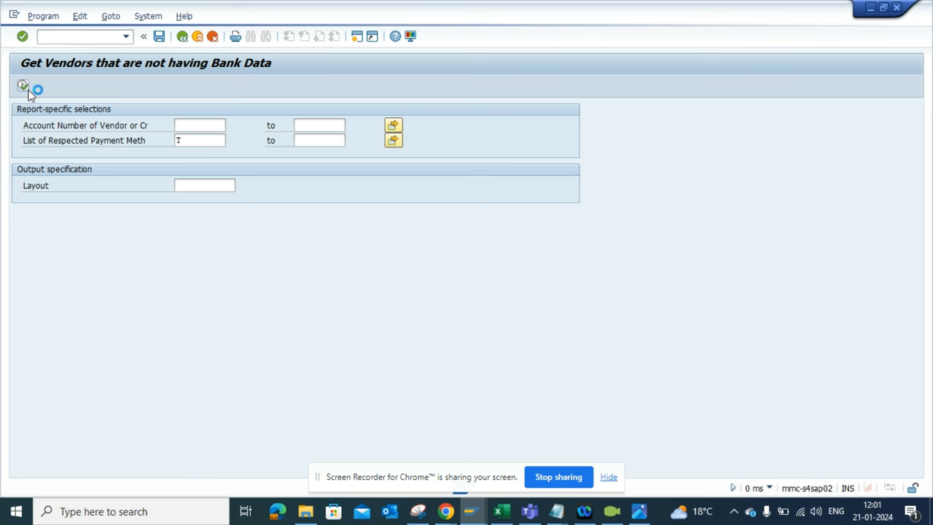
Step: Execute the report to list payment-method-T vendors with their bank key and account
{"action": "left_click", "coordinate": [24, 85]}
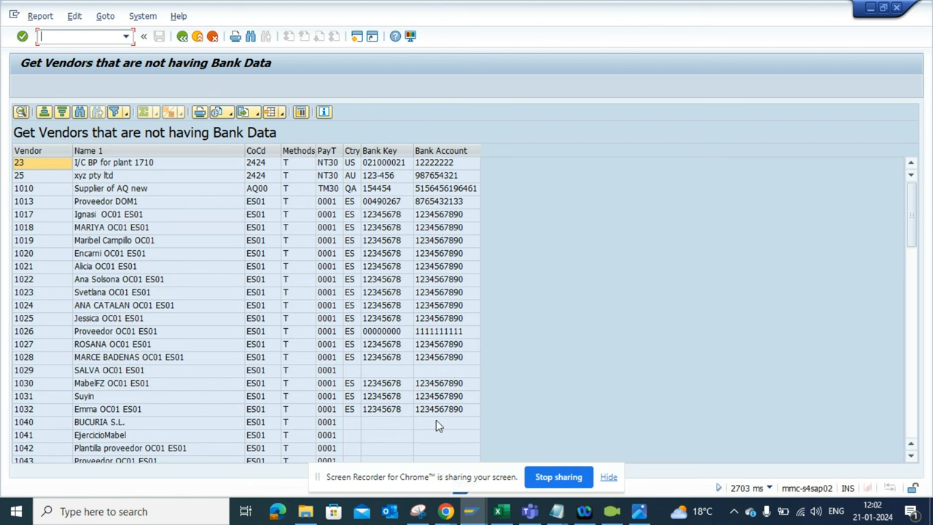
{"action": "mouse_move", "coordinate": [358, 435]}
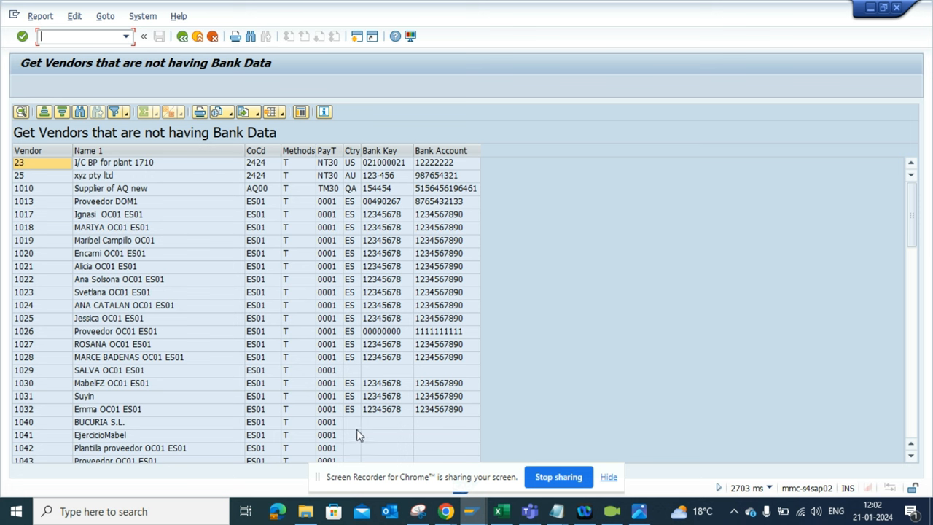
{"action": "mouse_move", "coordinate": [44, 422]}
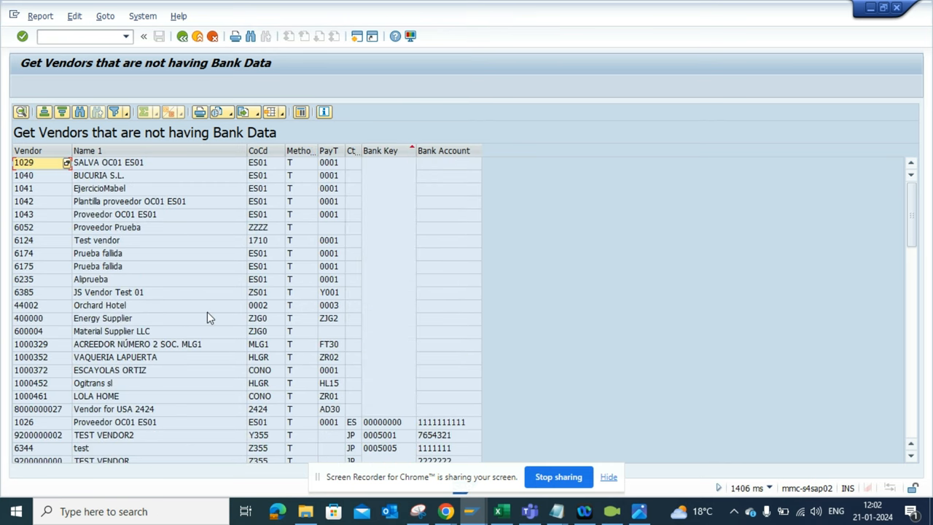
{"action": "mouse_move", "coordinate": [48, 350]}
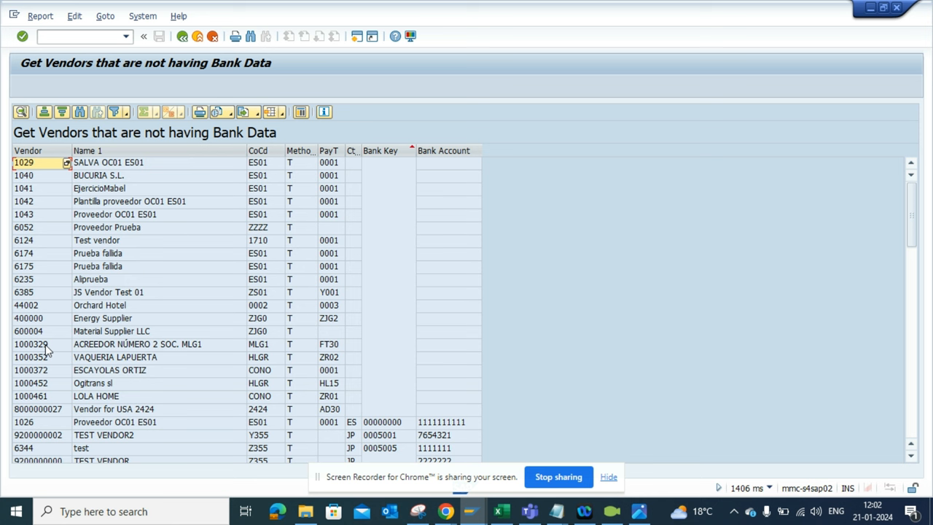
{"action": "mouse_move", "coordinate": [216, 373]}
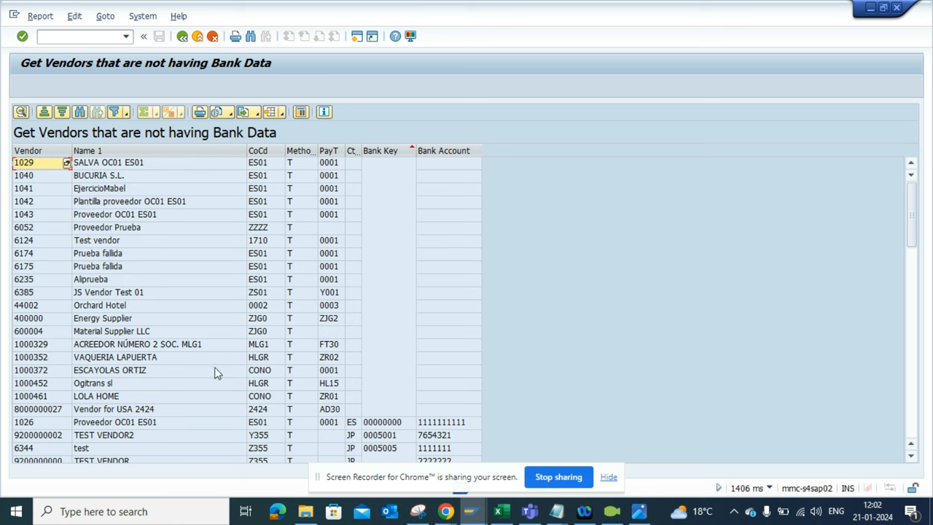
{"action": "mouse_move", "coordinate": [73, 336]}
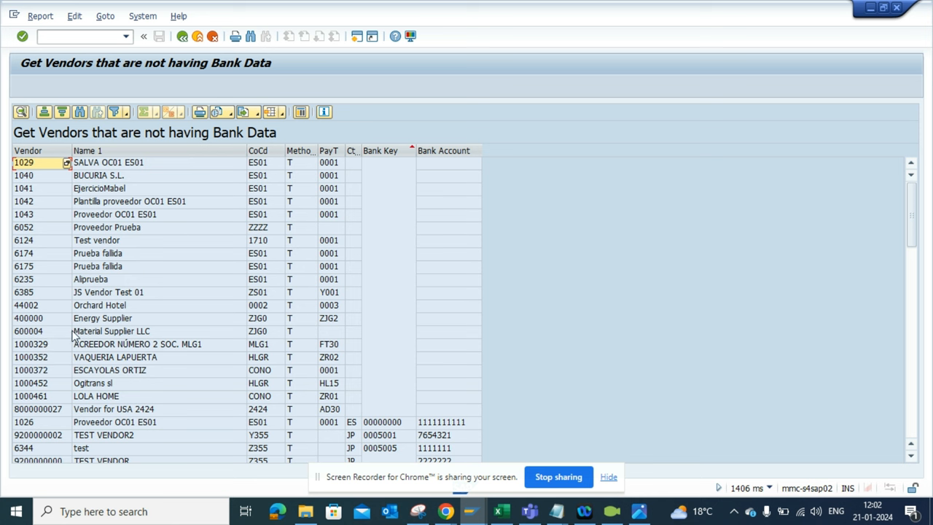
{"action": "mouse_move", "coordinate": [91, 338]}
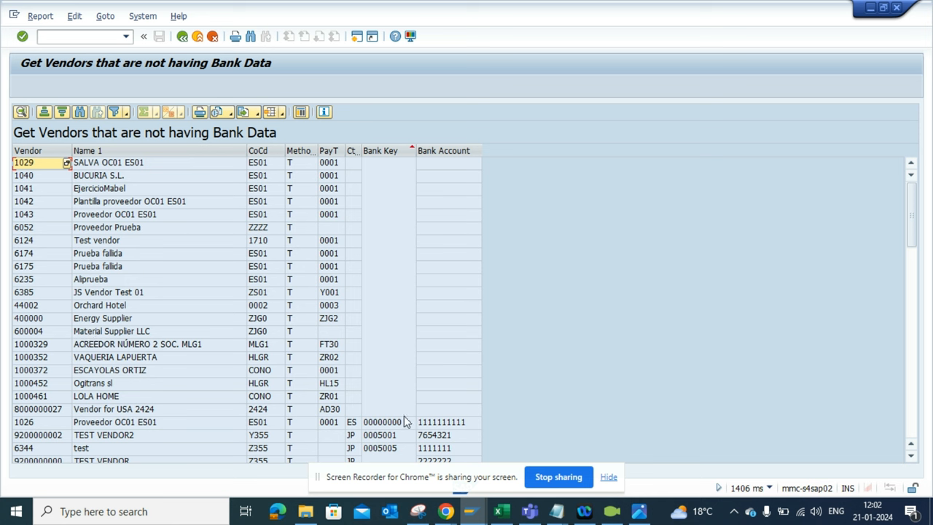
{"action": "mouse_move", "coordinate": [542, 460]}
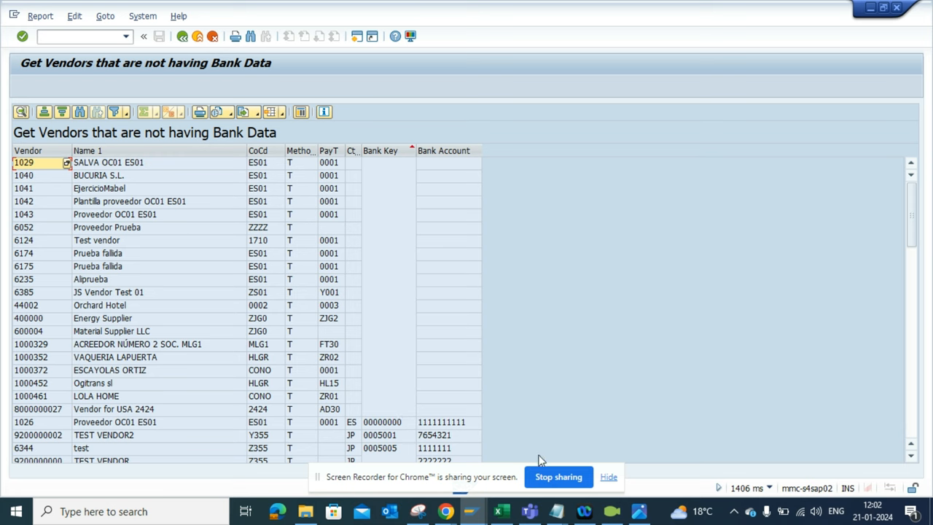